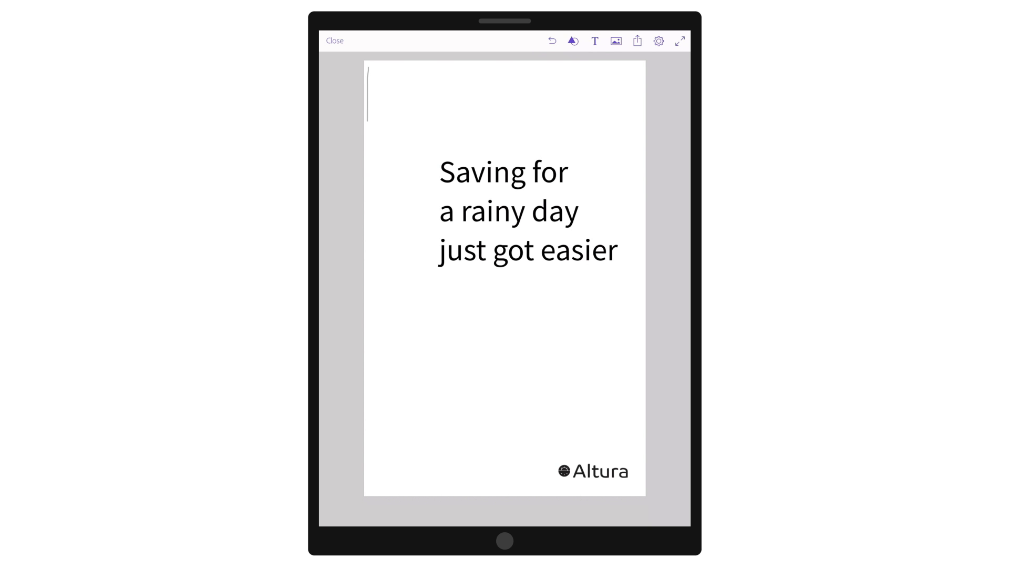
# Step: Sketch an image frame over the upper page and add a lorem ipsum body text block beside the Altura logo
pyautogui.moveTo(366, 73); pyautogui.dragTo(650, 419)
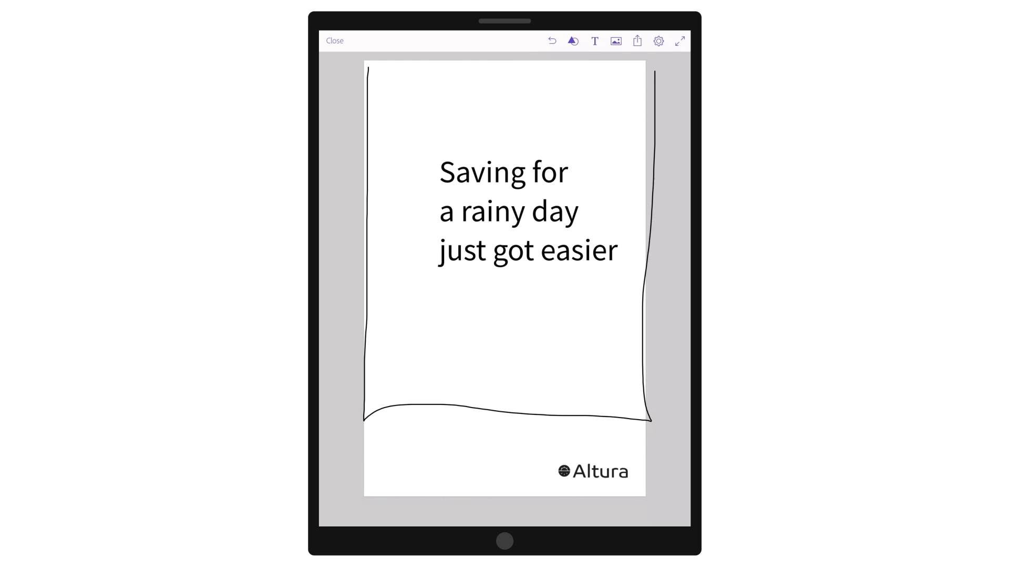
pyautogui.moveTo(370, 427); pyautogui.dragTo(663, 64)
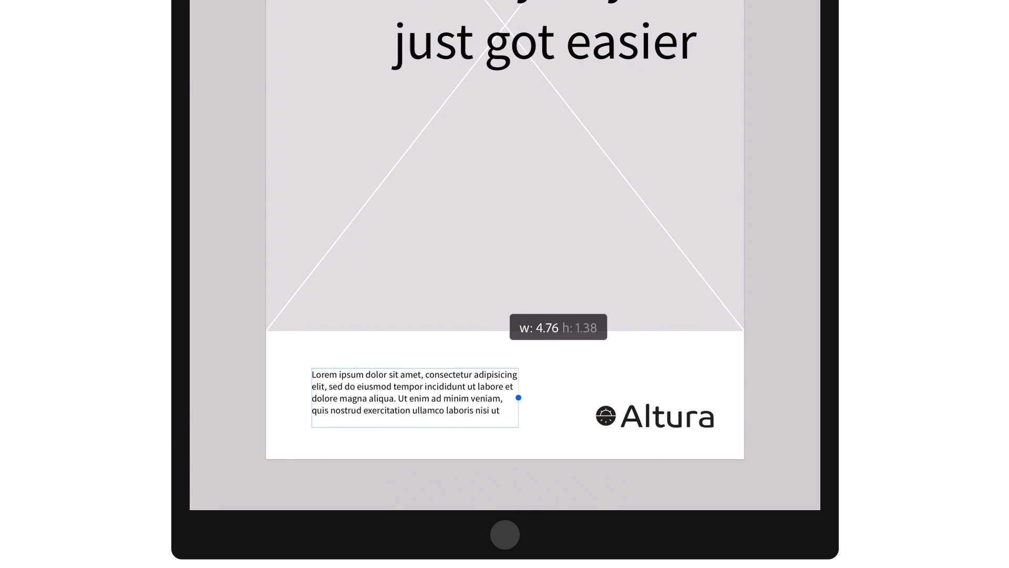
pyautogui.click(401, 488)
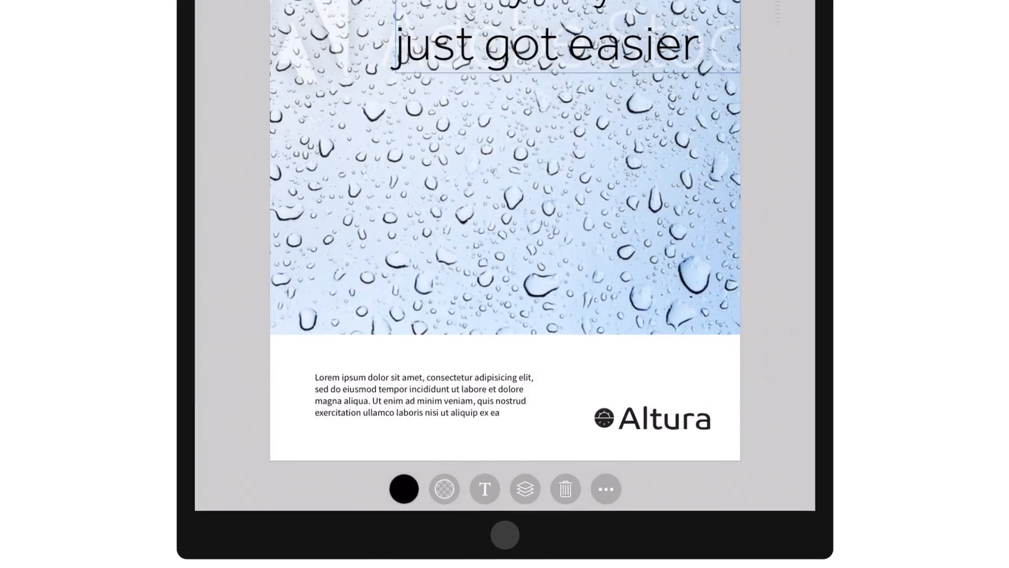
# Step: Share the finished raindrop-photo layout using Send to InDesign CC
pyautogui.click(728, 61)
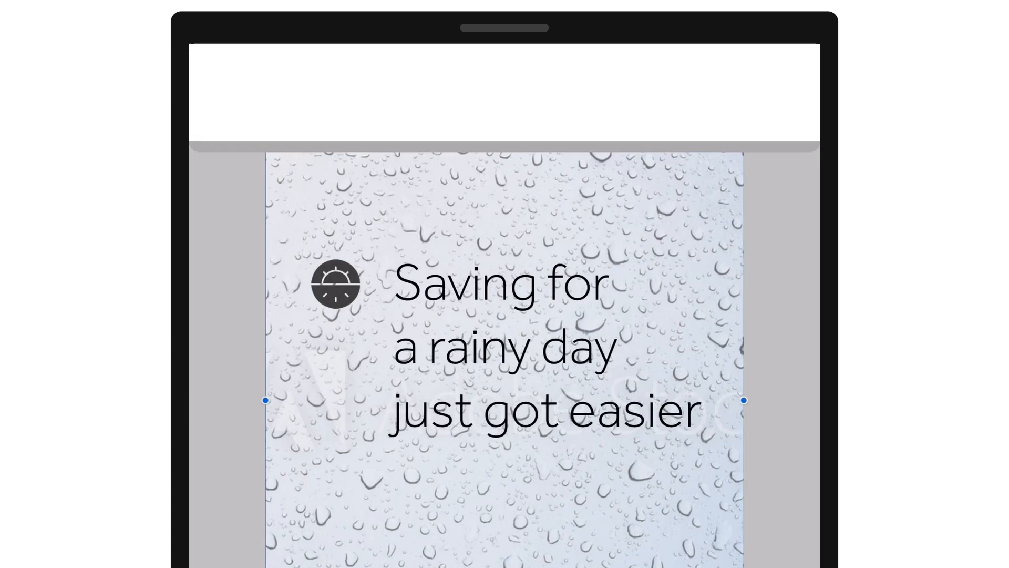
pyautogui.click(730, 61)
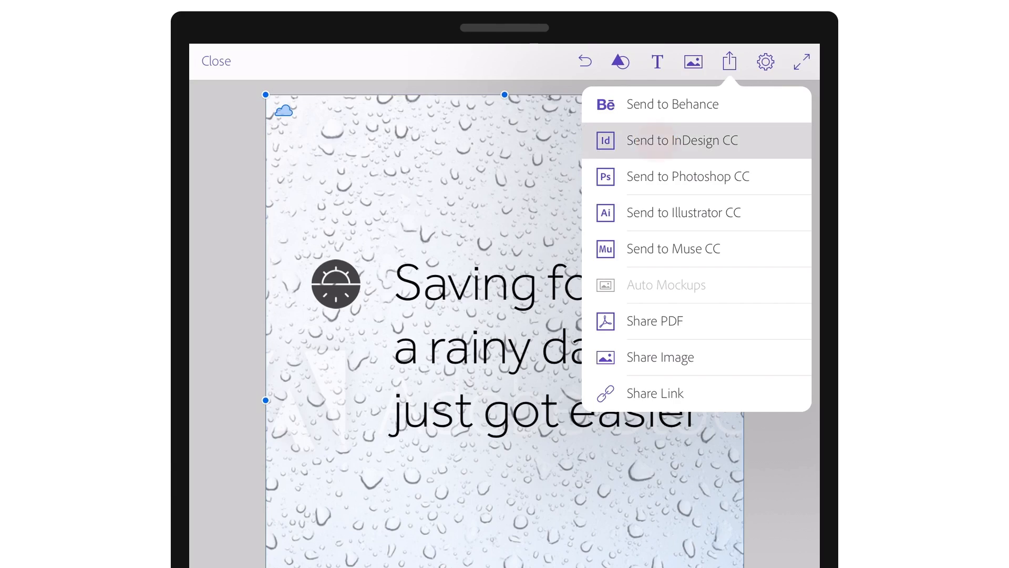
pyautogui.click(682, 139)
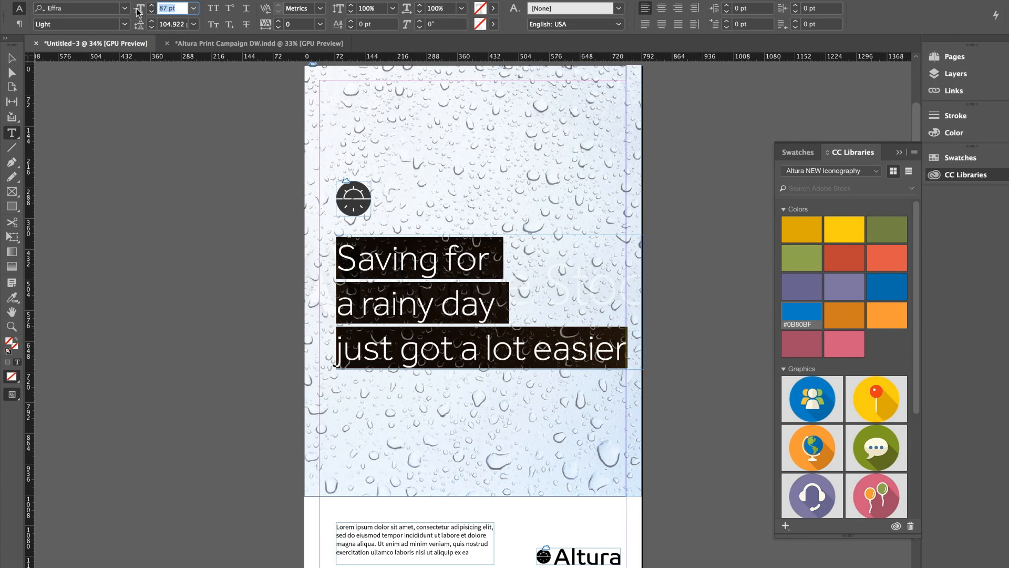